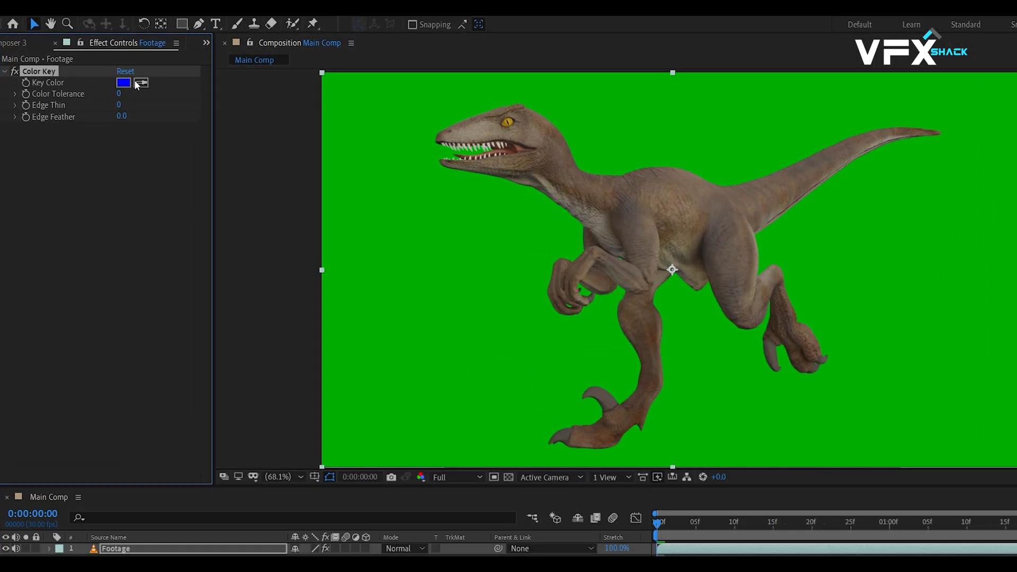
Sample the green background as the Color Key colour and check the keyed dinosaur later.
{"action": "left_click", "coordinate": [123, 82]}
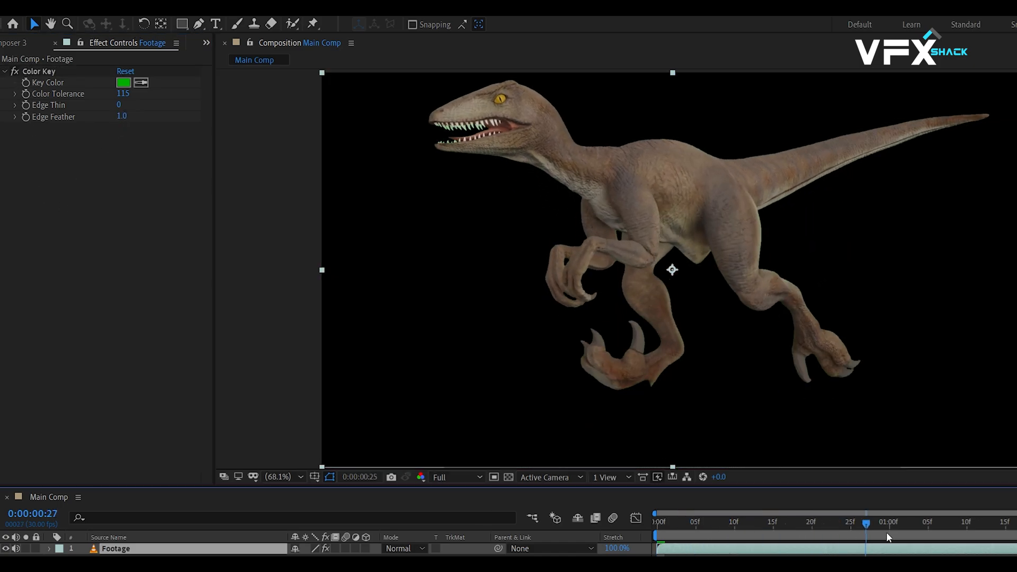
{"action": "left_click", "coordinate": [655, 521]}
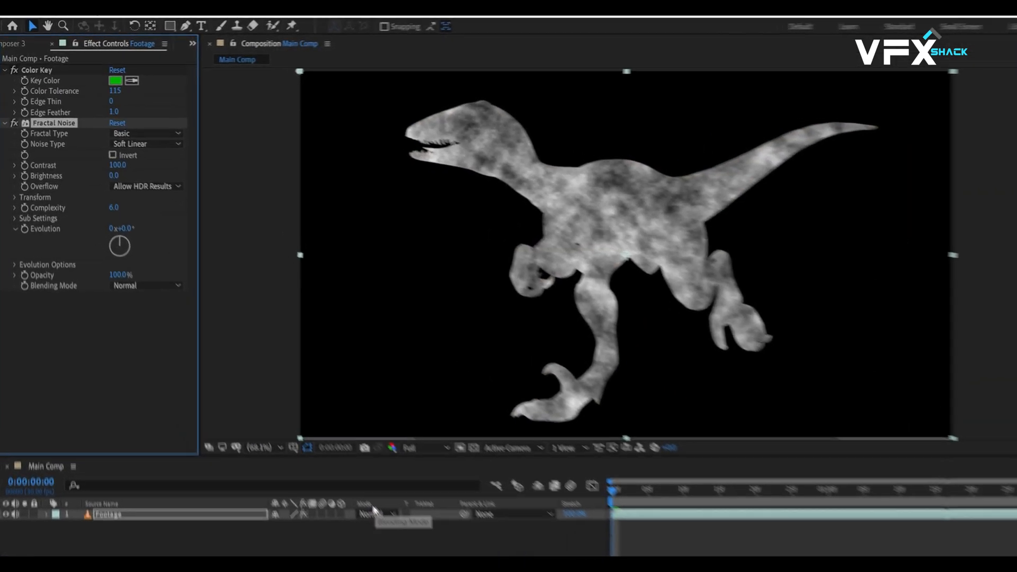
Set Fractal Noise to Dynamic type with Contrast 264 and Brightness 30.
{"action": "left_click", "coordinate": [148, 138]}
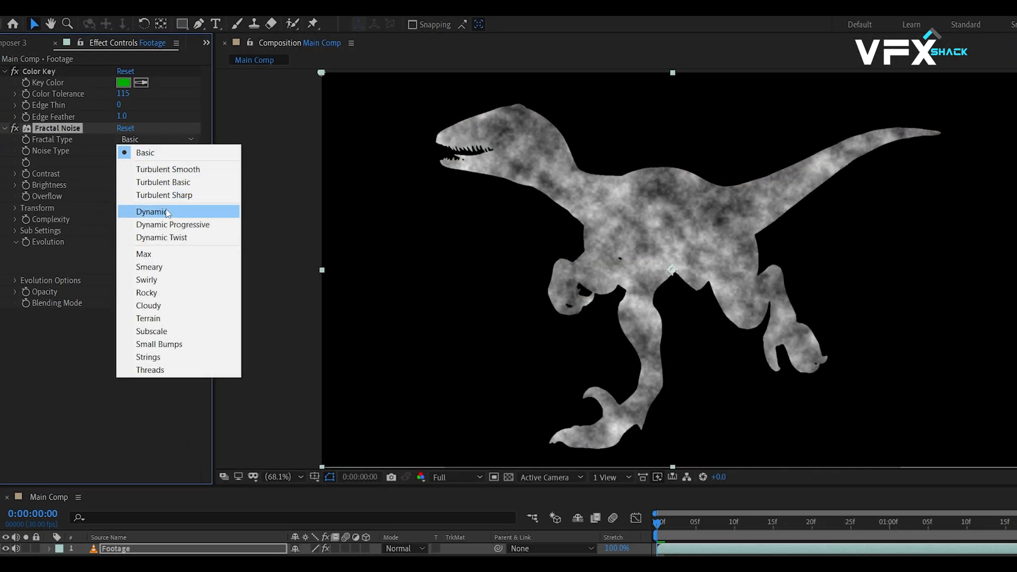
{"action": "left_click", "coordinate": [152, 211]}
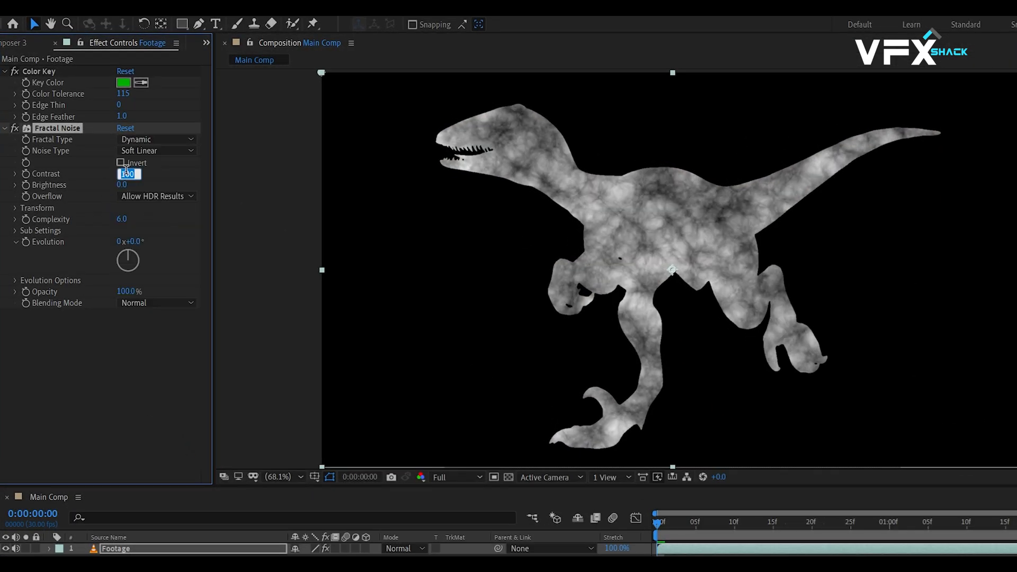
{"action": "type", "text": "40"}
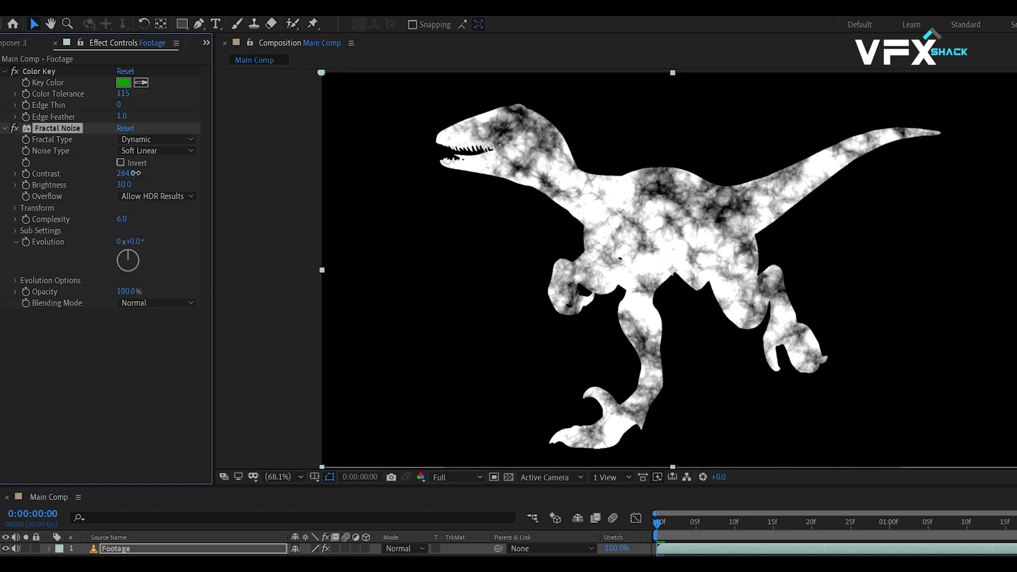
{"action": "left_click", "coordinate": [37, 208]}
{"action": "type", "text": "time"}
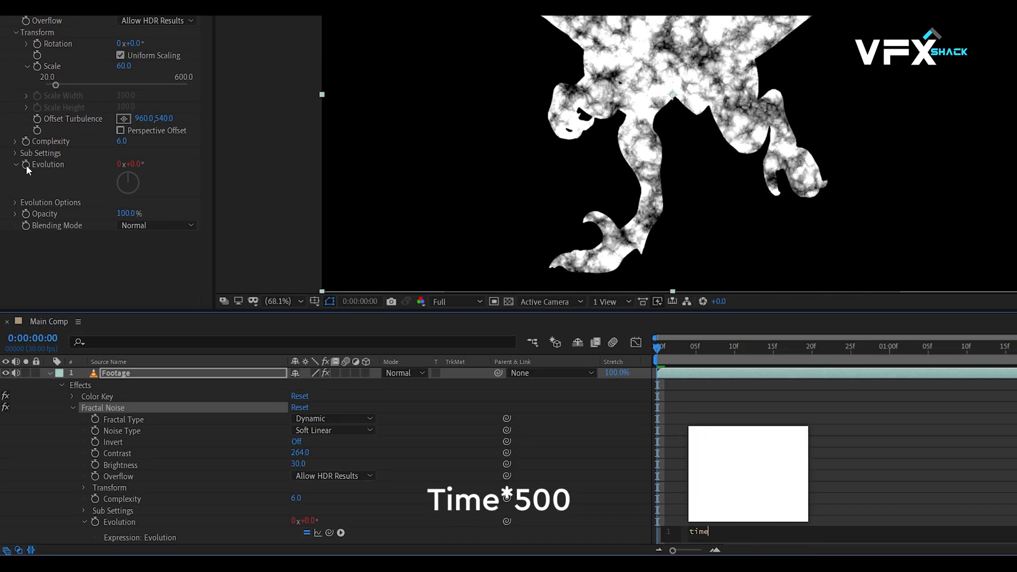
Drive the noise Evolution with the expression time*500 and set Scale to 60.
{"action": "type", "text": "*"}
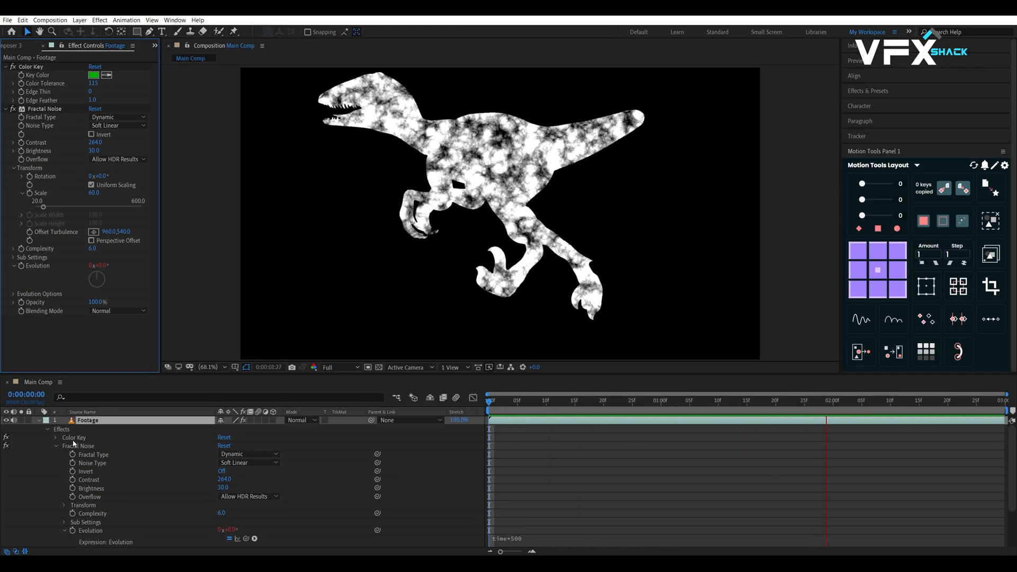
Change the Fractal Noise blending mode from Normal to Multiply and preview later frames.
{"action": "left_click", "coordinate": [118, 311]}
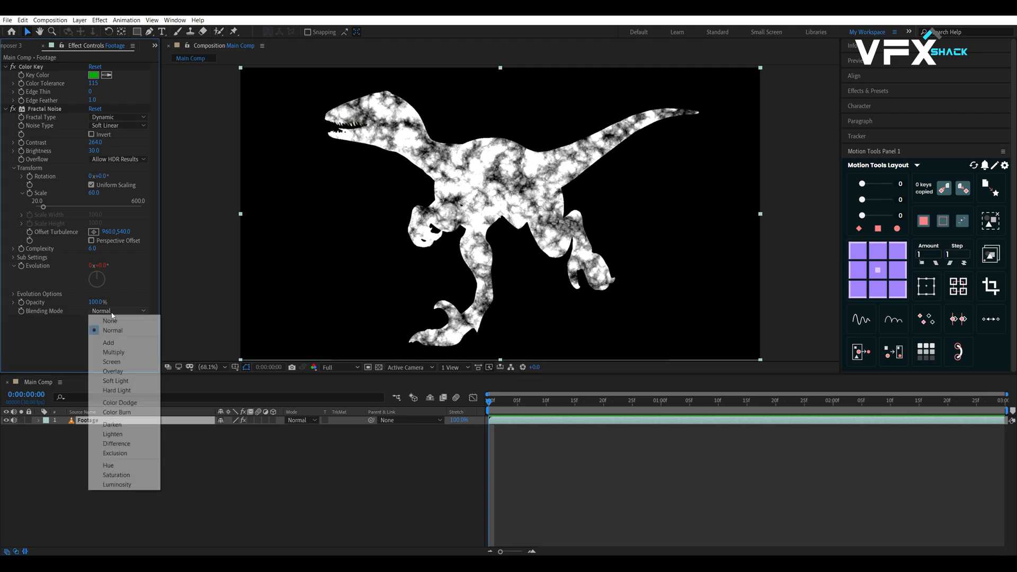
{"action": "mouse_move", "coordinate": [113, 352]}
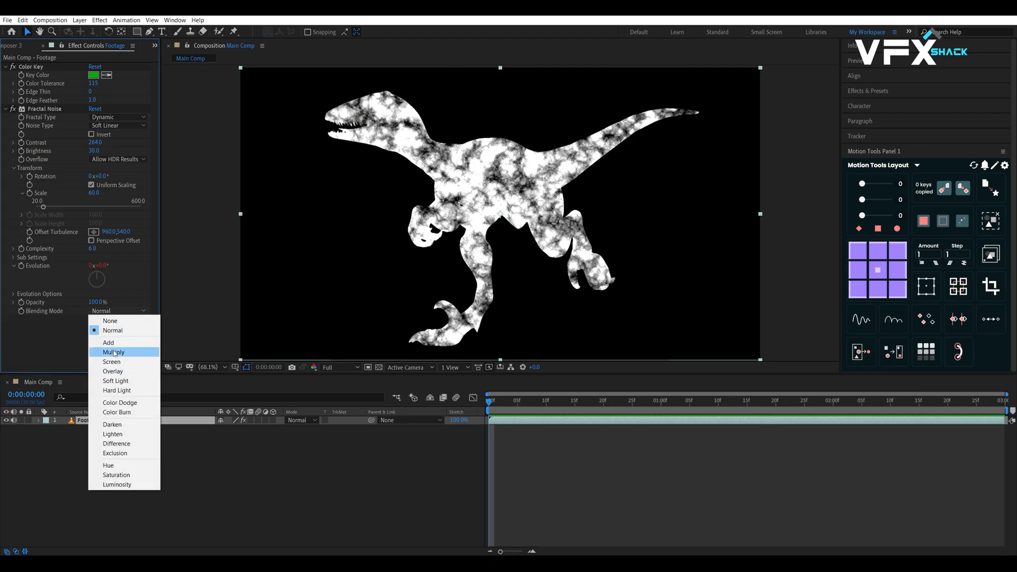
{"action": "left_click", "coordinate": [113, 351]}
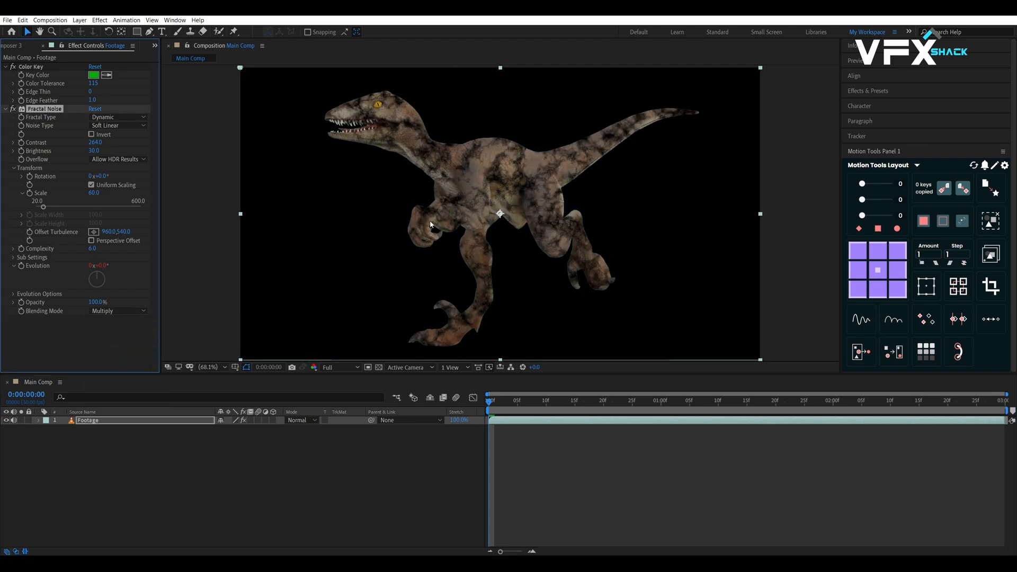
{"action": "left_click", "coordinate": [759, 400]}
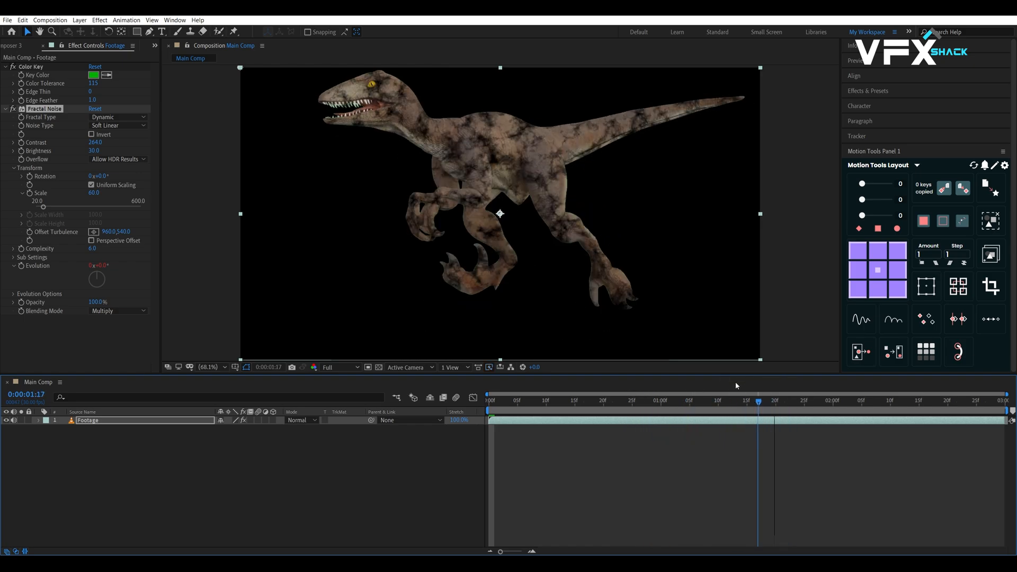
Create a solid named Particle Playground and apply the Particle Playground effect to it.
{"action": "key", "text": "ctrl+y"}
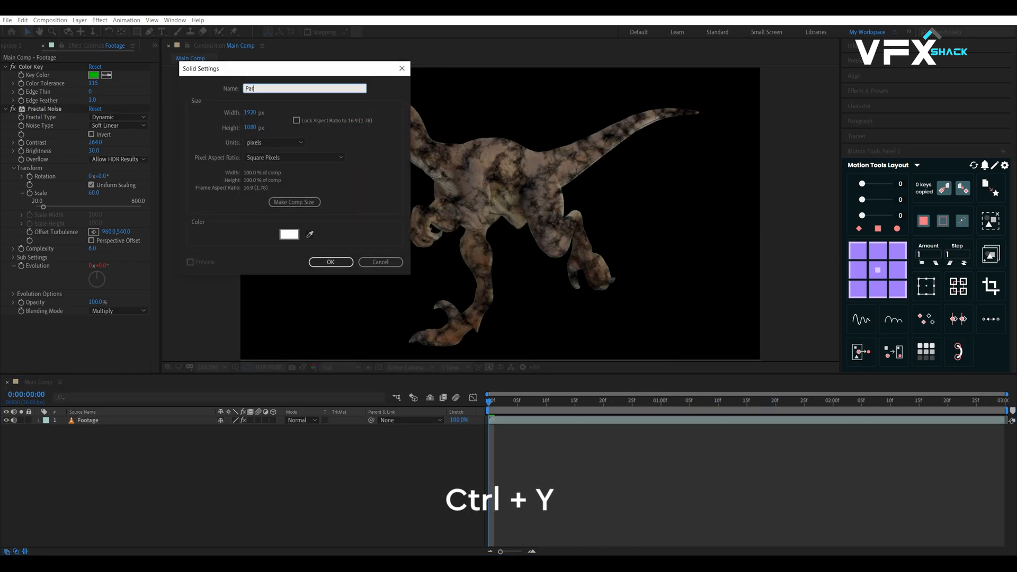
{"action": "left_click", "coordinate": [330, 263]}
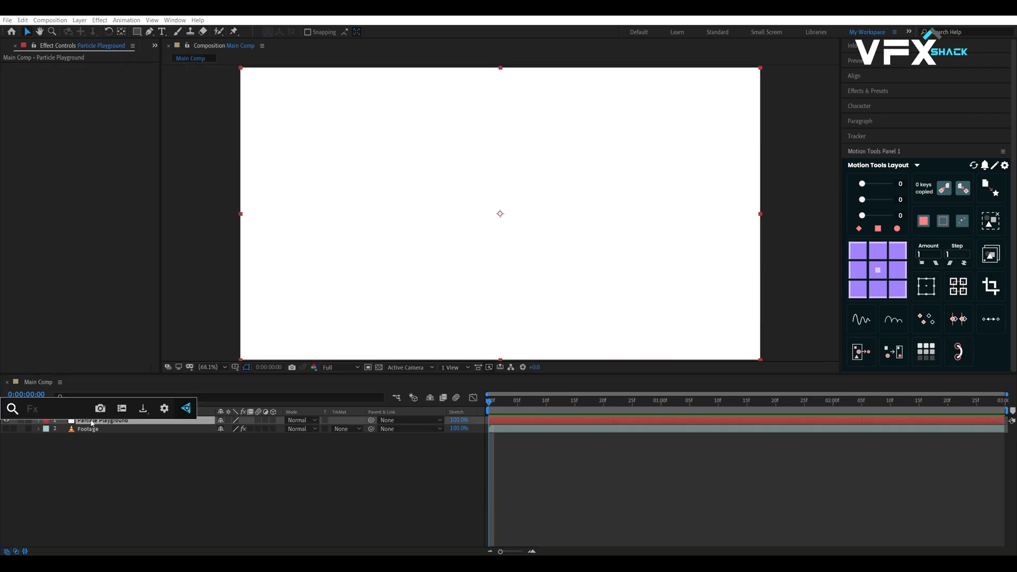
{"action": "type", "text": "pARTICL"}
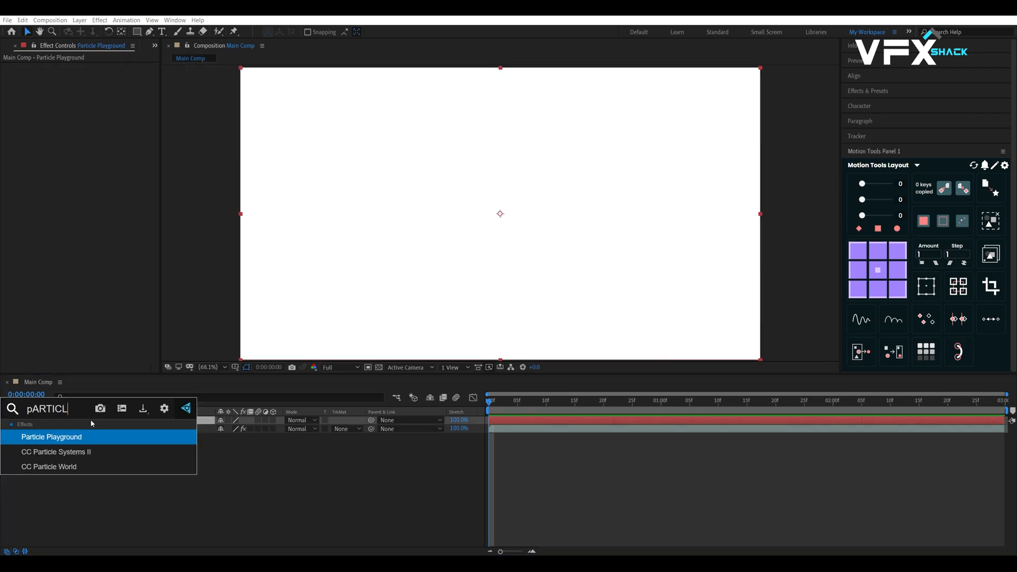
{"action": "double_click", "coordinate": [52, 437]}
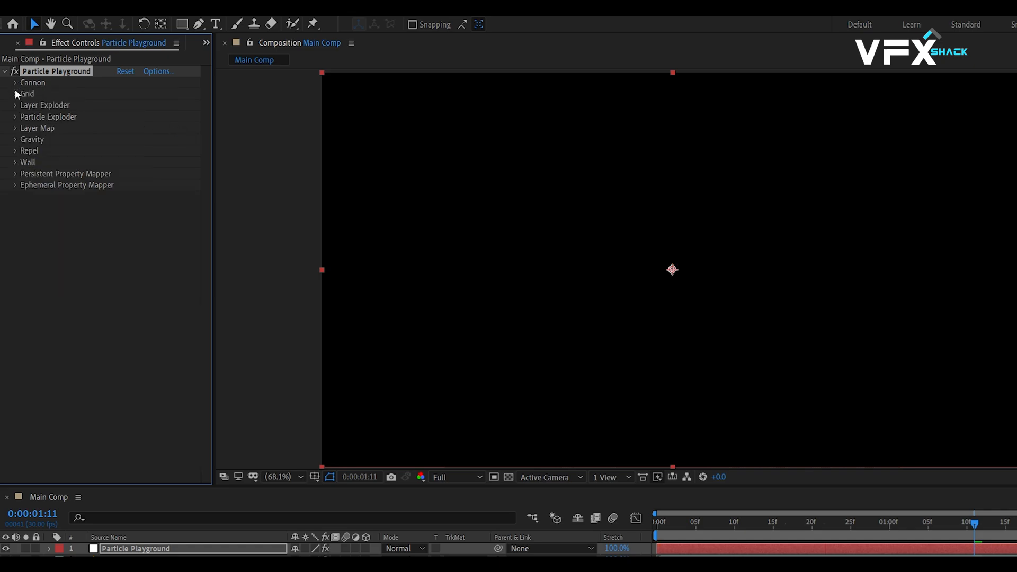
Set the Grid emitter to 1920×1080, 16 particles across and 9 down.
{"action": "left_click", "coordinate": [15, 93]}
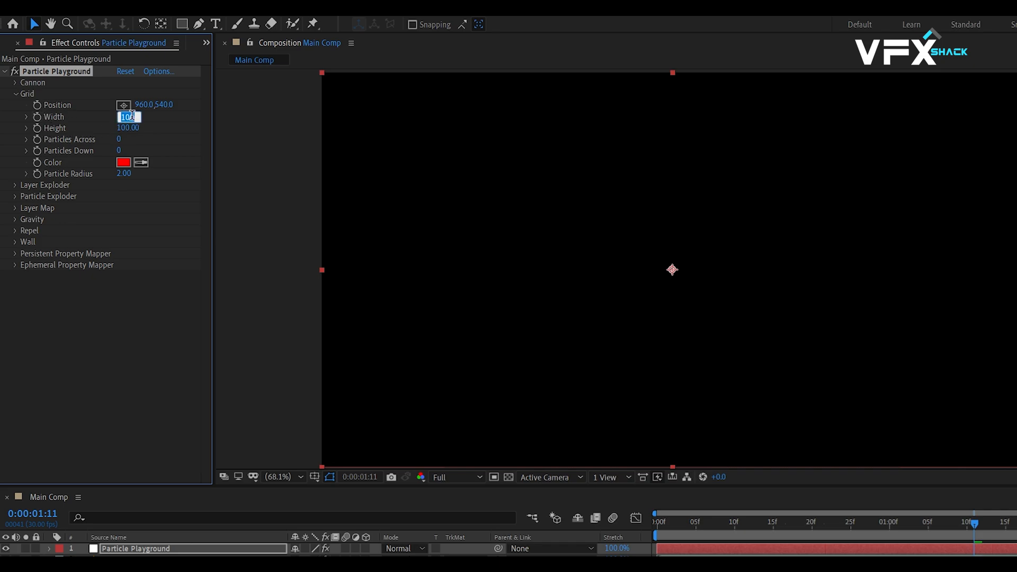
{"action": "type", "text": "1920."}
{"action": "left_click", "coordinate": [128, 127]}
{"action": "type", "text": "1080"}
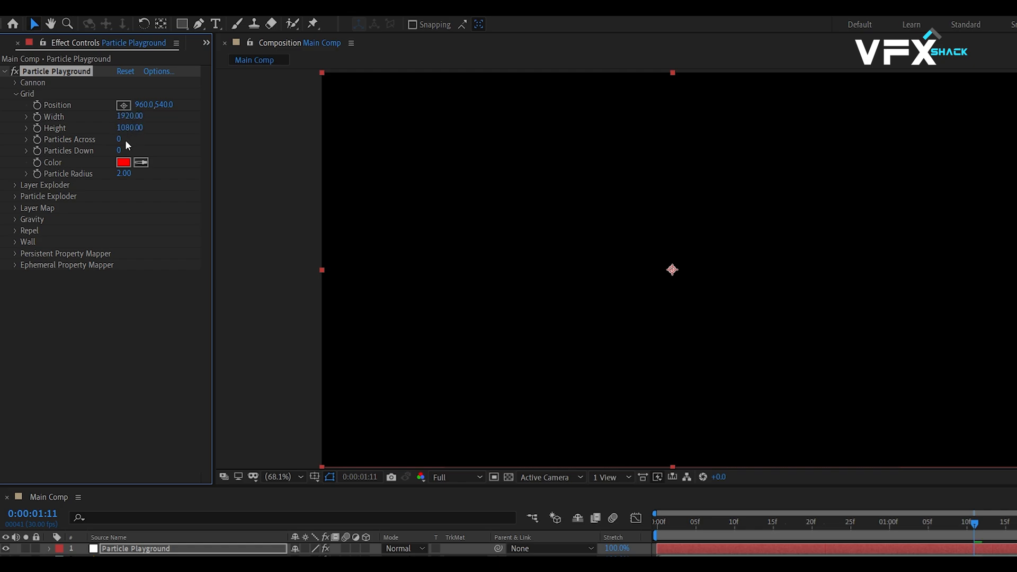
{"action": "left_click", "coordinate": [128, 139]}
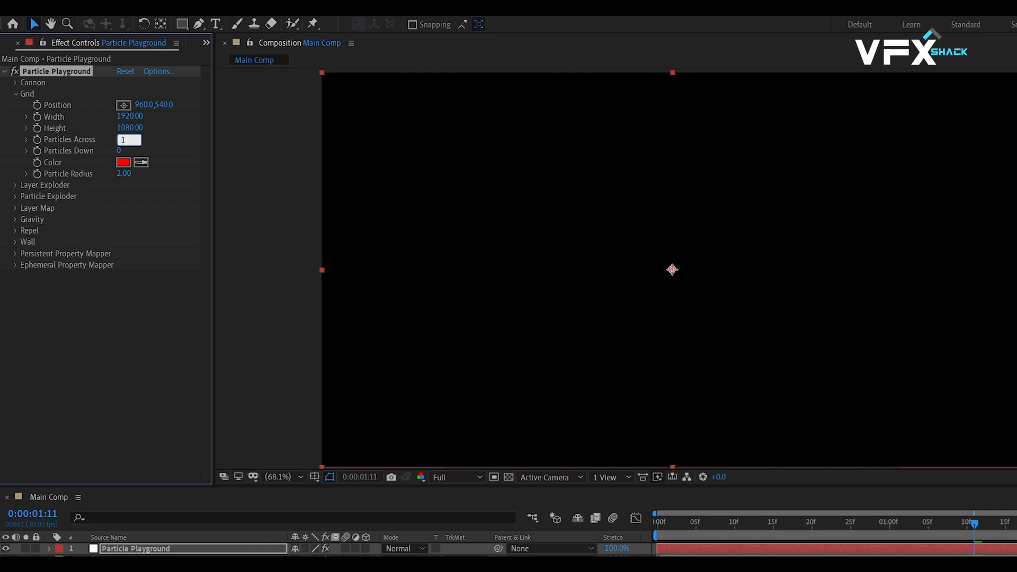
{"action": "type", "text": "9"}
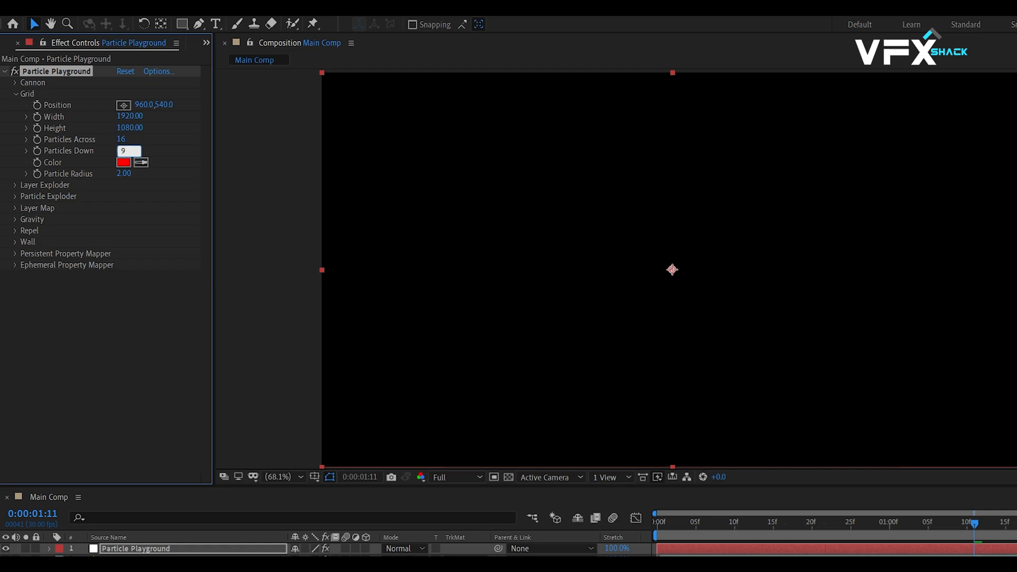
{"action": "key", "text": "Enter"}
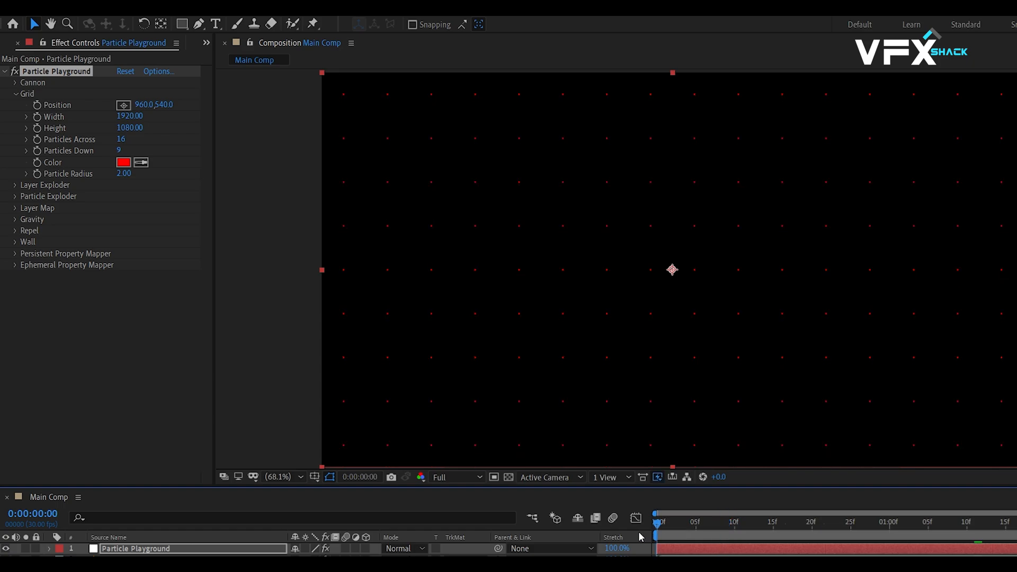
{"action": "mouse_move", "coordinate": [597, 355]}
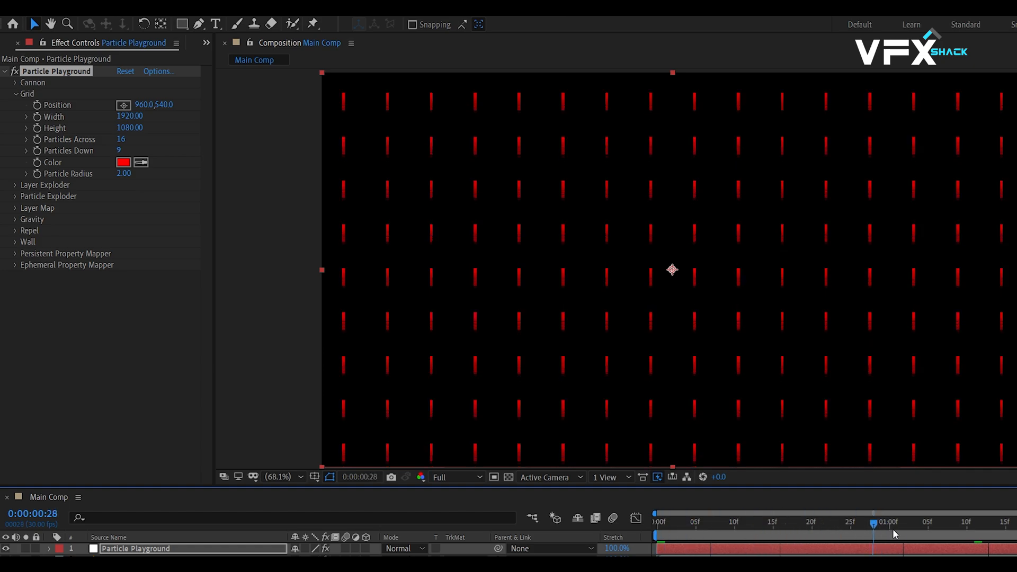
{"action": "left_click", "coordinate": [770, 535]}
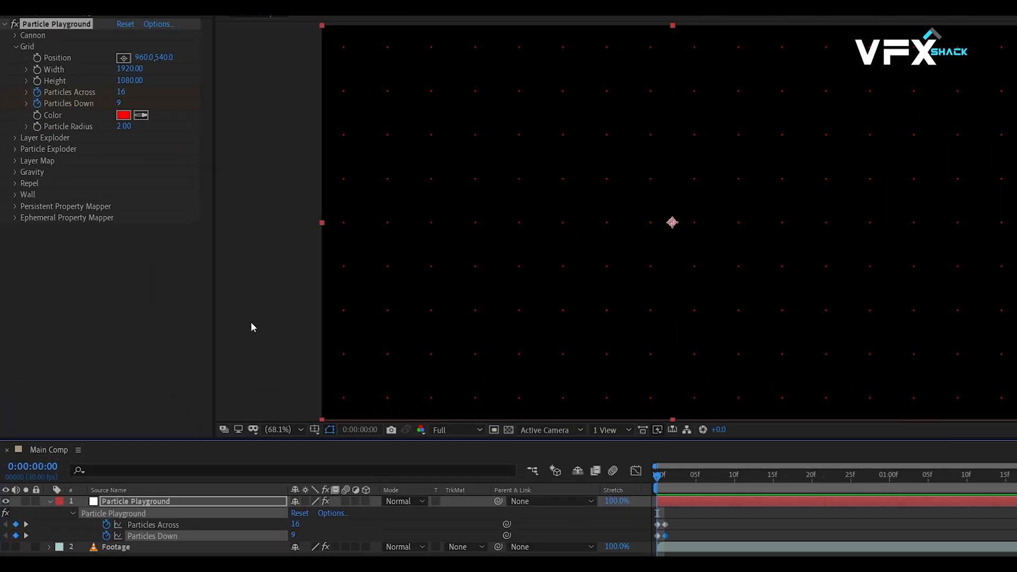
{"action": "left_click", "coordinate": [15, 172]}
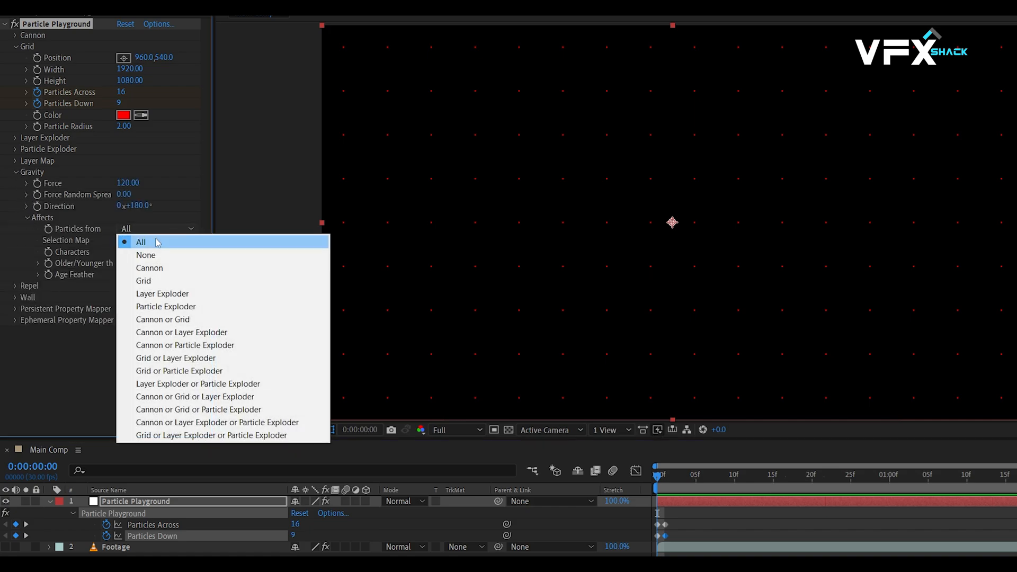
{"action": "left_click", "coordinate": [140, 241]}
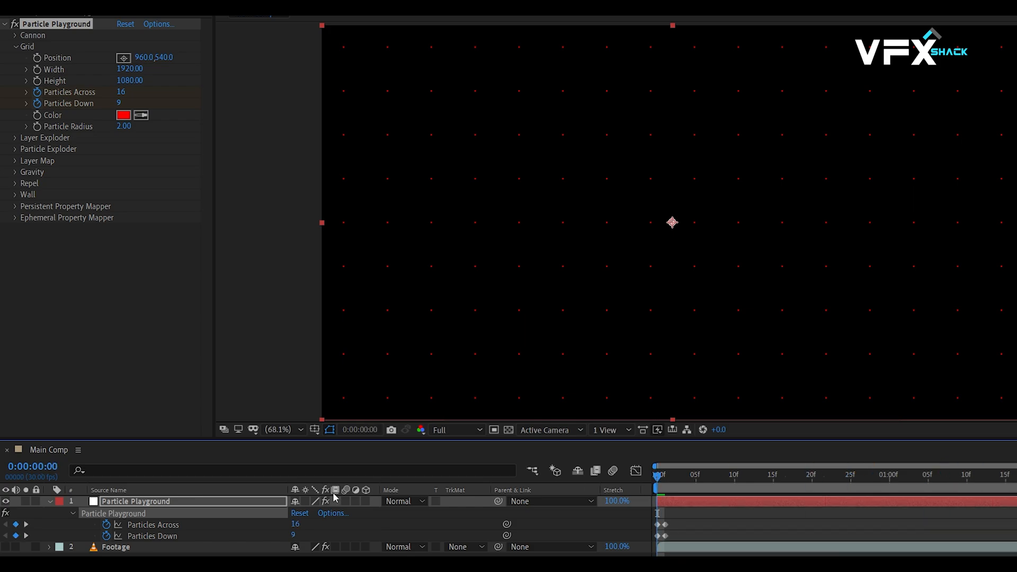
Set the Particle Playground grid text to DINOSAUR in Options.
{"action": "left_click", "coordinate": [158, 23]}
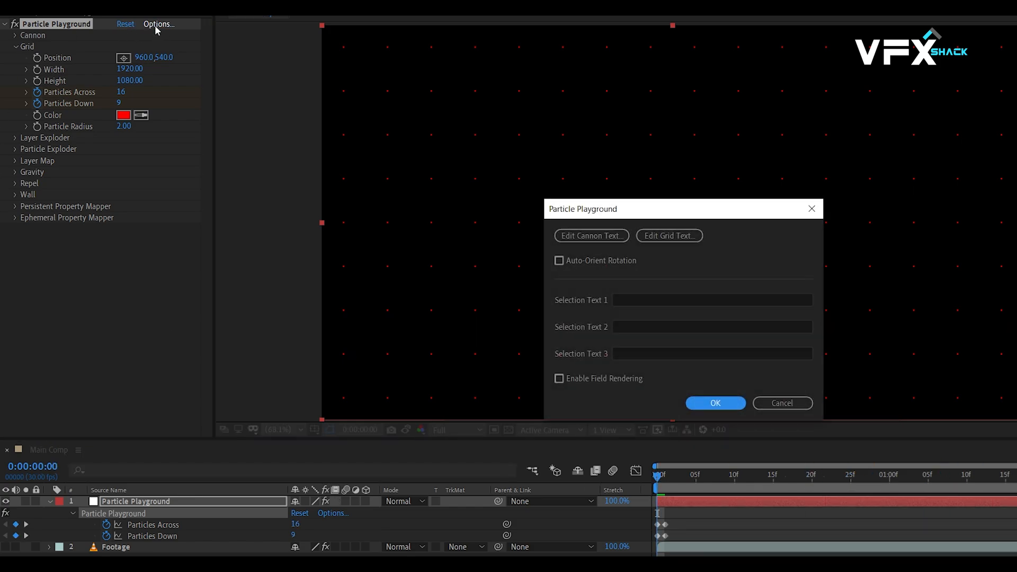
{"action": "left_click", "coordinate": [669, 235]}
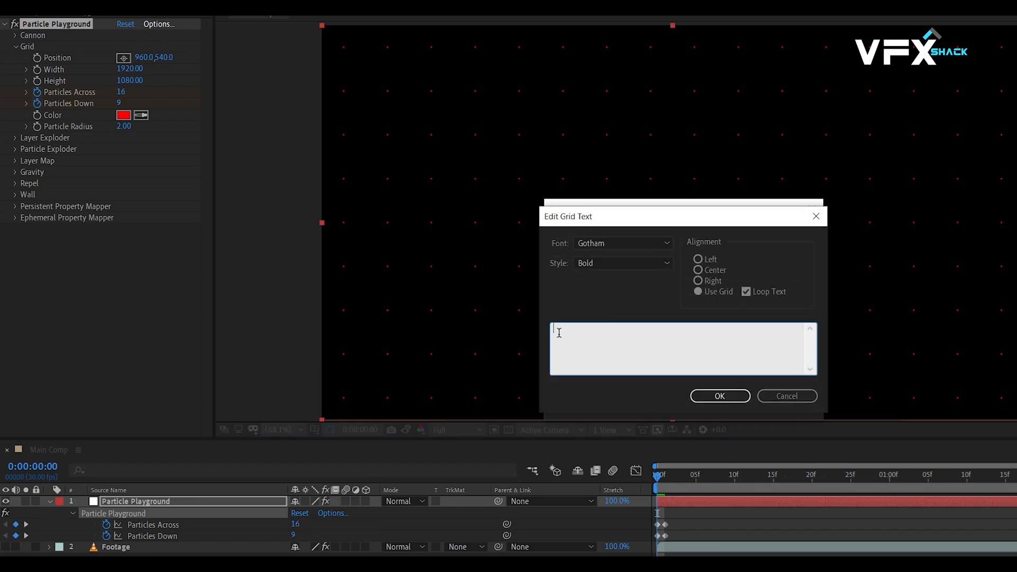
{"action": "type", "text": "DINOSAUR"}
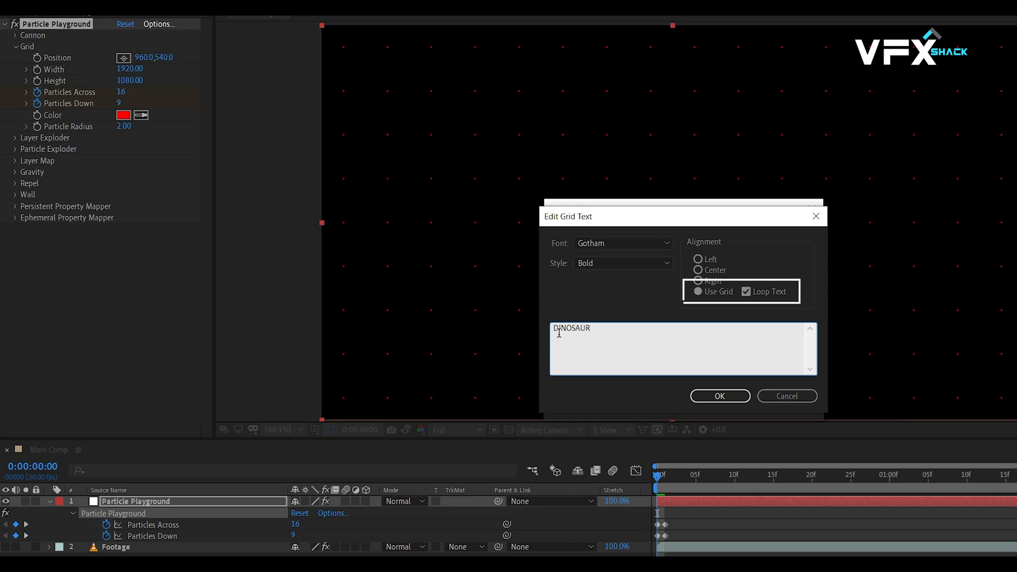
{"action": "left_click", "coordinate": [719, 395]}
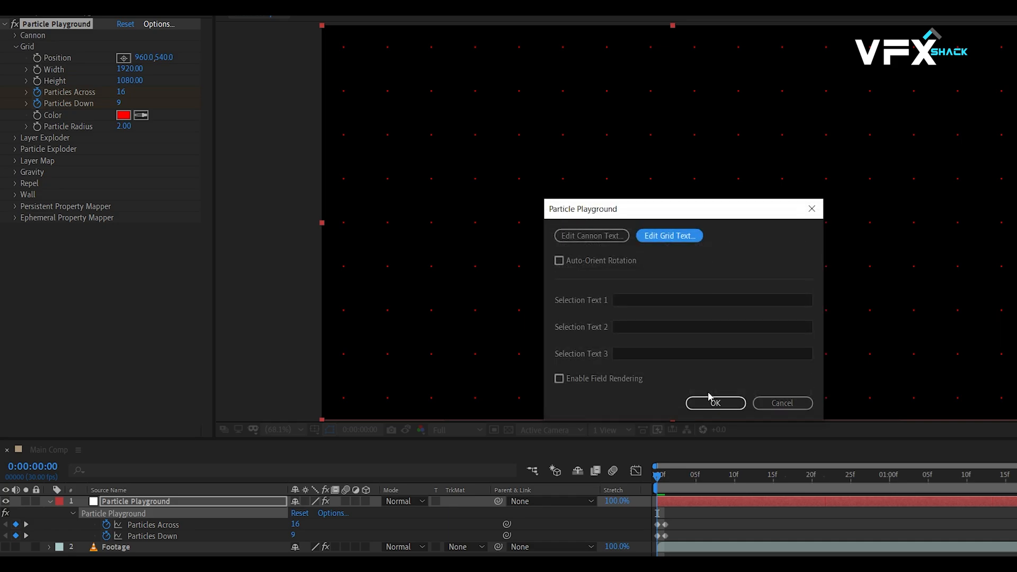
{"action": "left_click", "coordinate": [715, 403]}
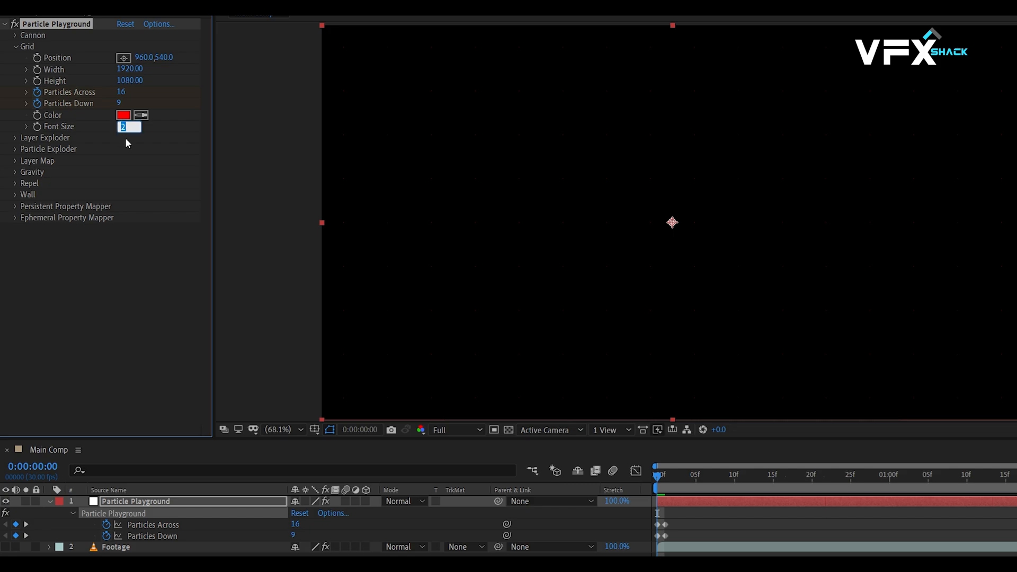
Set grid Font Size 10, Particles Across 64 and Particles Down 36.
{"action": "type", "text": "10.00"}
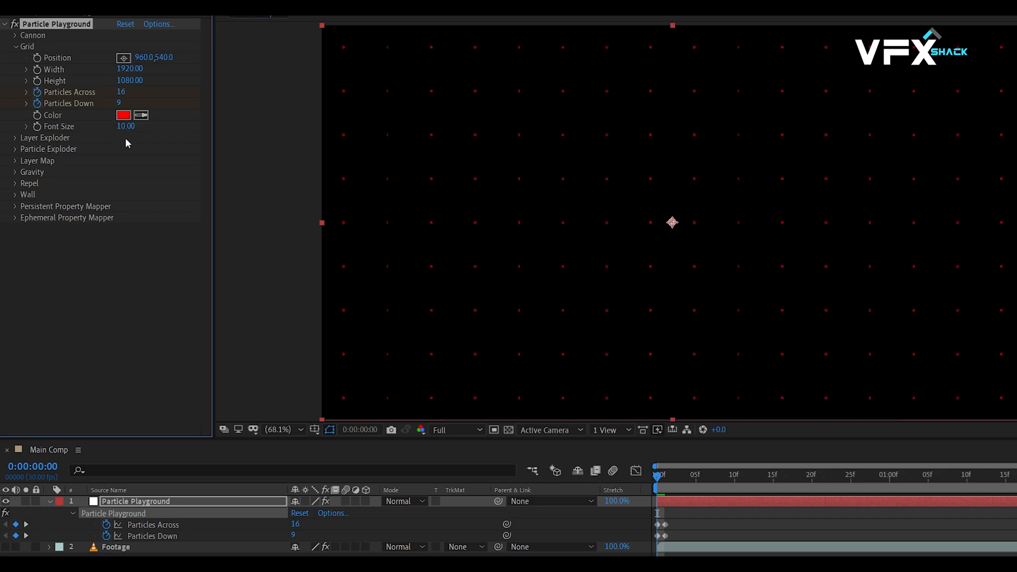
{"action": "mouse_move", "coordinate": [116, 101]}
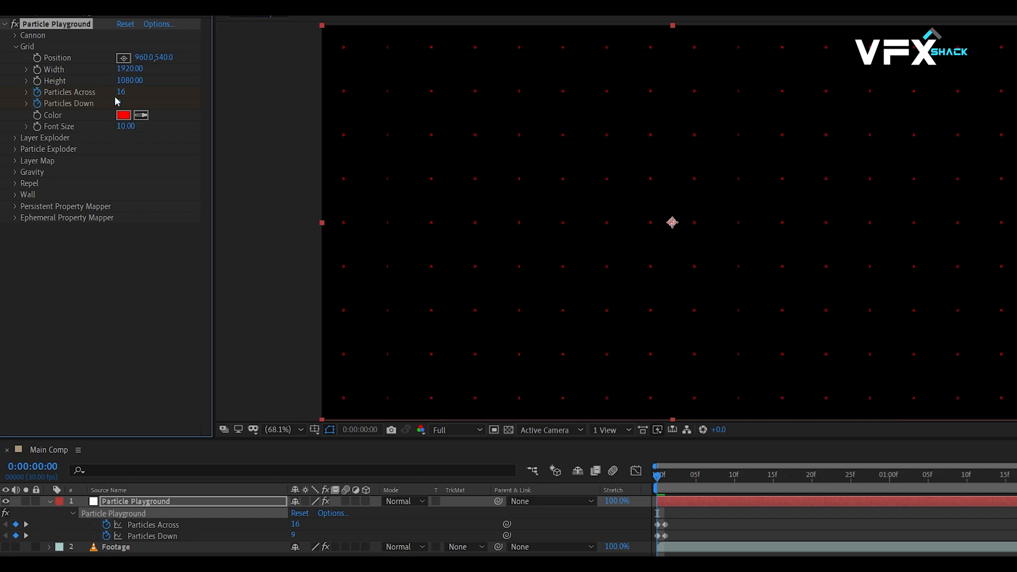
{"action": "double_click", "coordinate": [120, 91]}
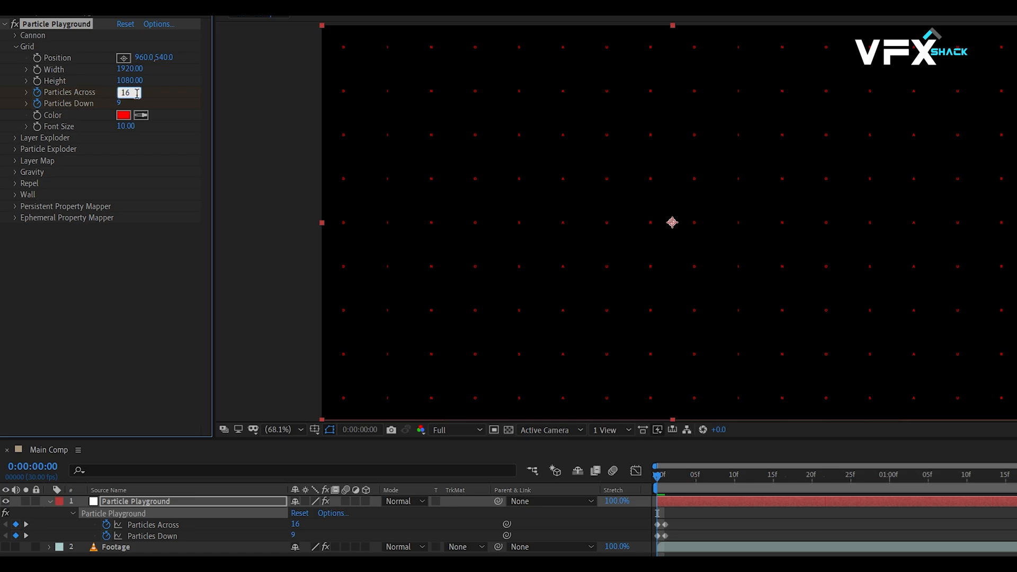
{"action": "type", "text": "64"}
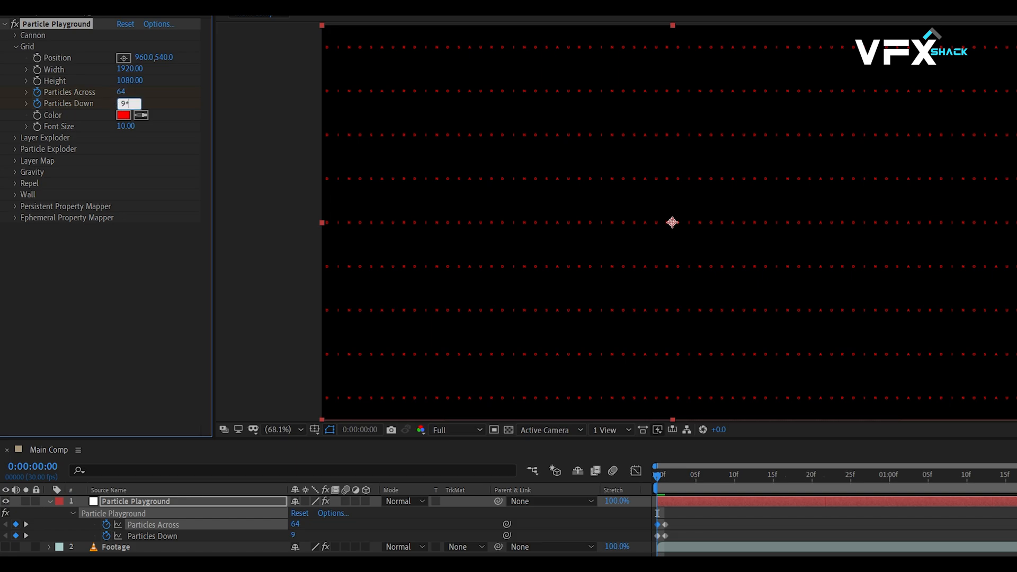
{"action": "type", "text": "36"}
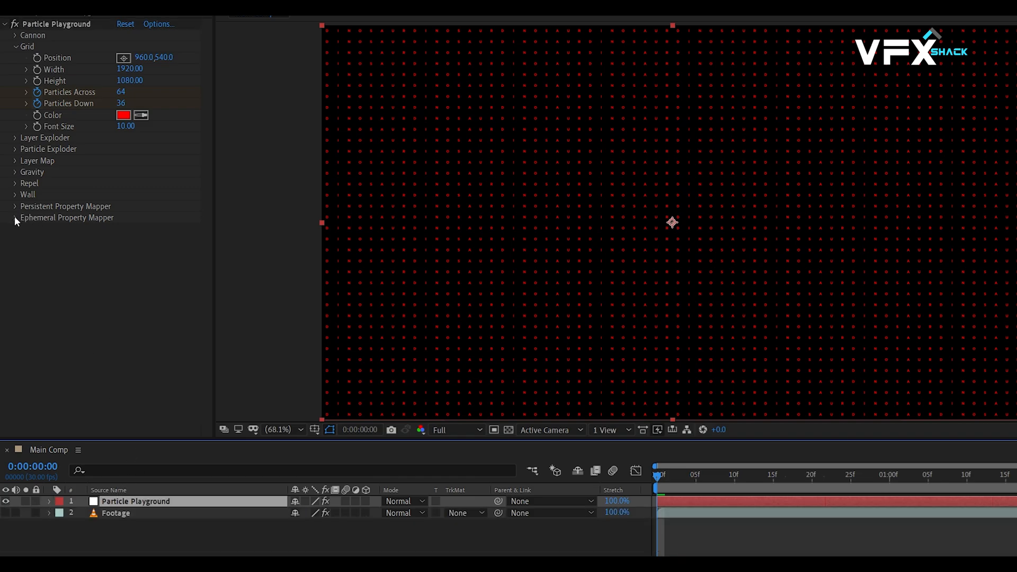
Map the Footage layer's red channel to Scale (Add, max 4) and make letters white.
{"action": "left_click", "coordinate": [15, 219]}
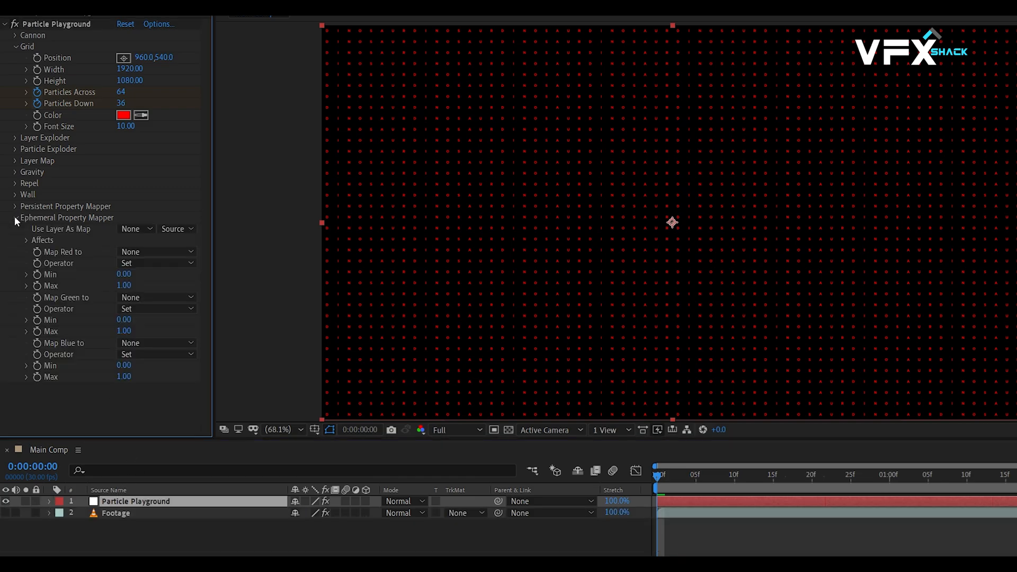
{"action": "left_click", "coordinate": [132, 228]}
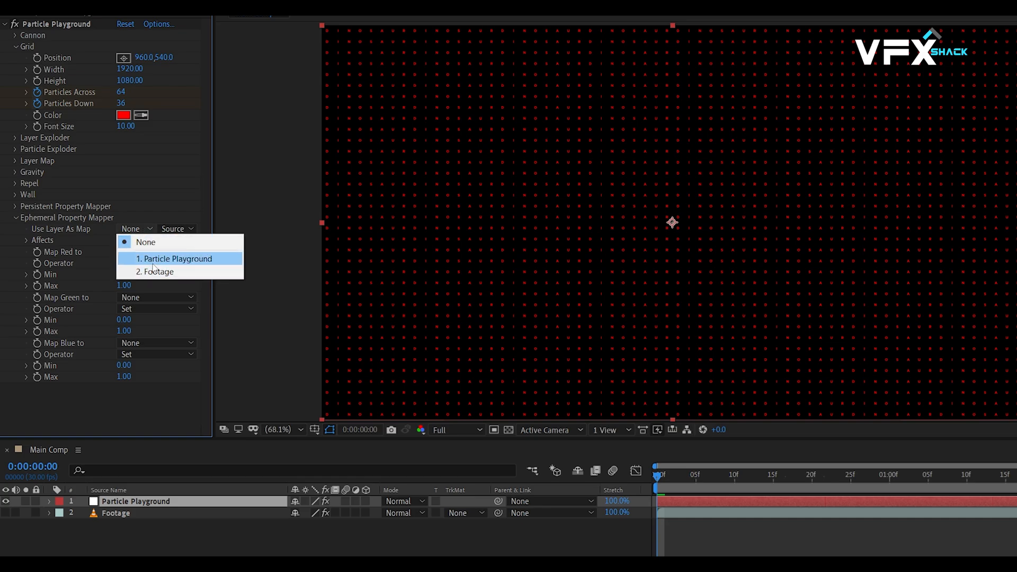
{"action": "left_click", "coordinate": [155, 272]}
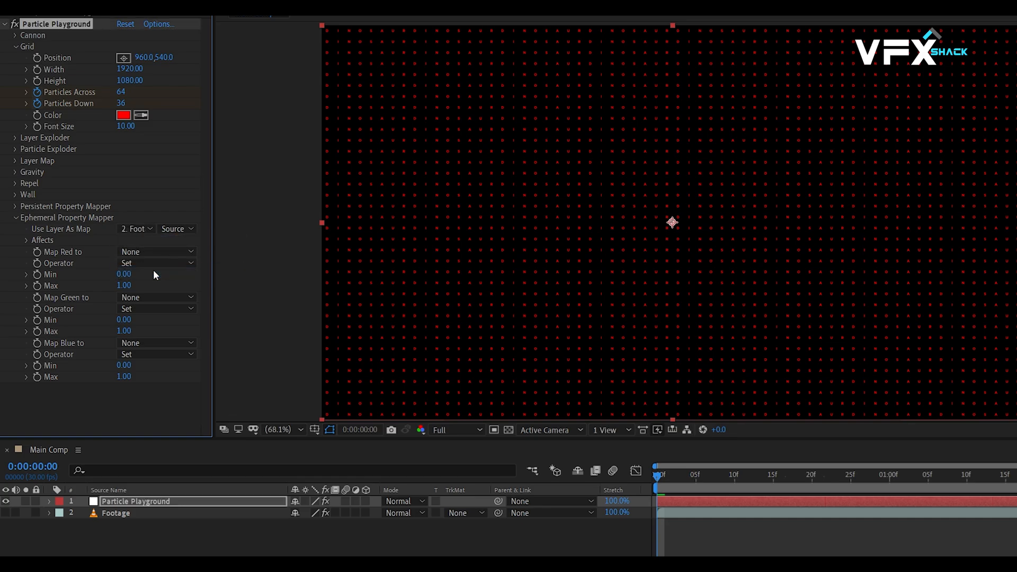
{"action": "left_click", "coordinate": [174, 228]}
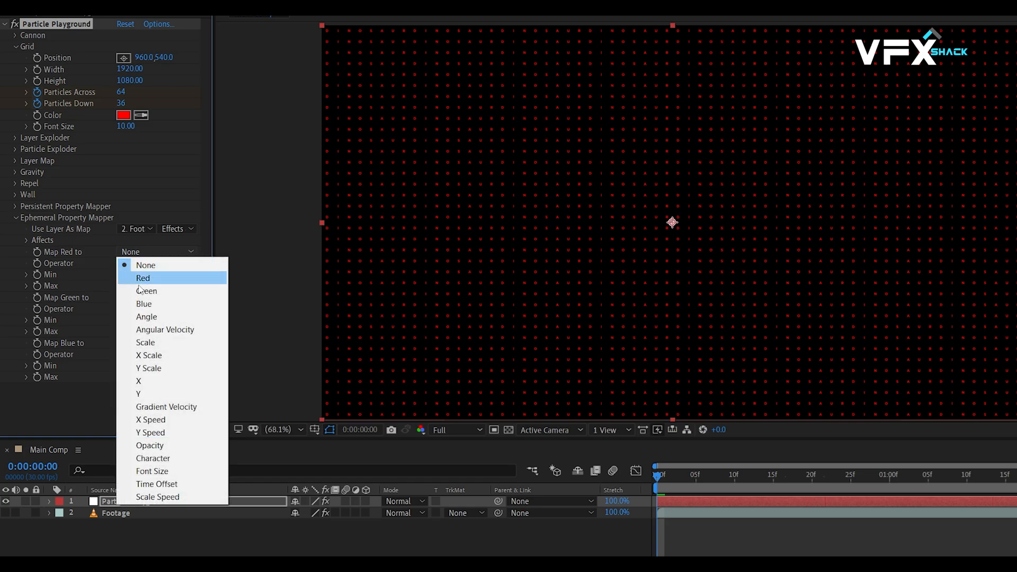
{"action": "left_click", "coordinate": [145, 341]}
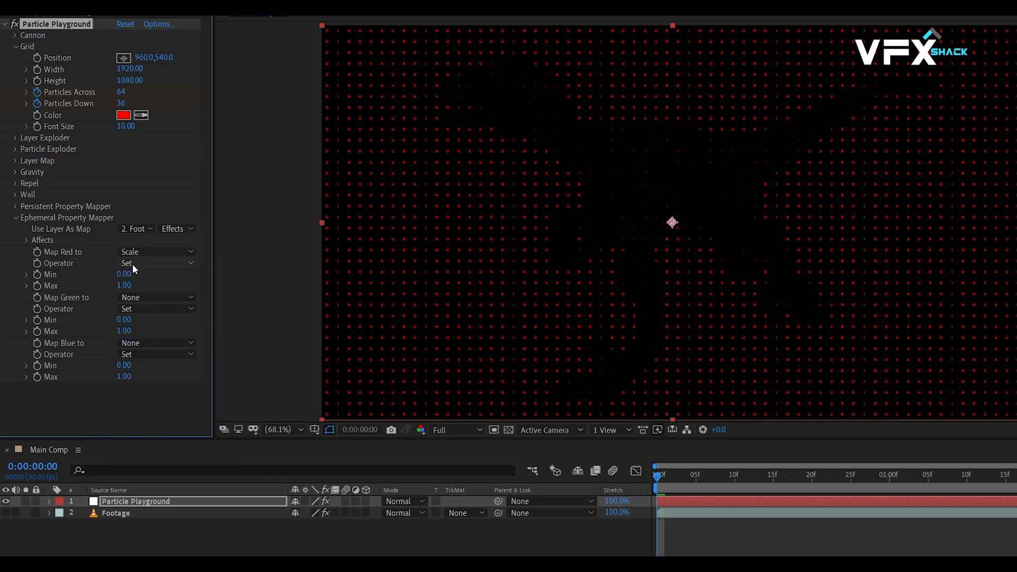
{"action": "left_click", "coordinate": [156, 263]}
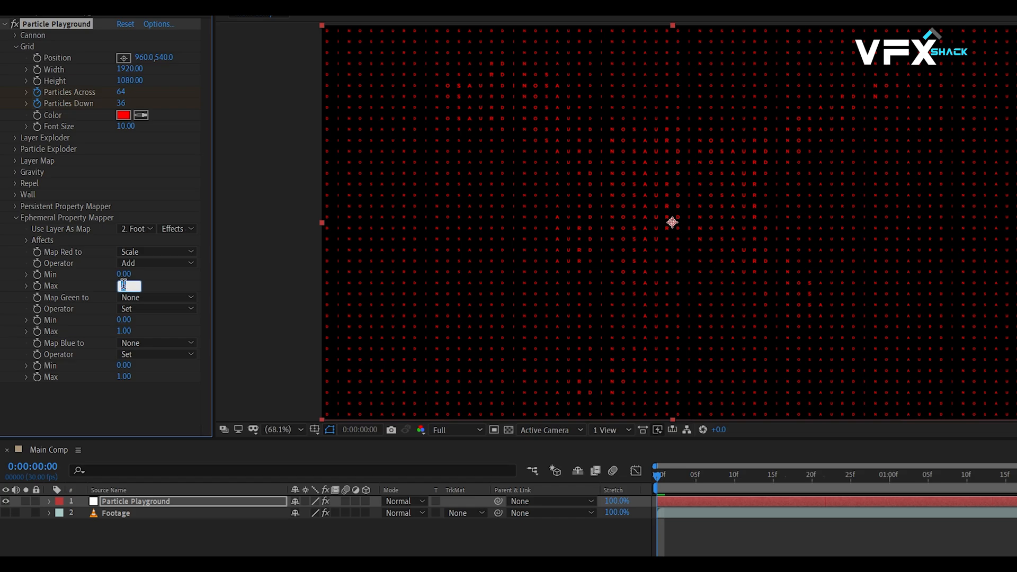
{"action": "type", "text": "4.00"}
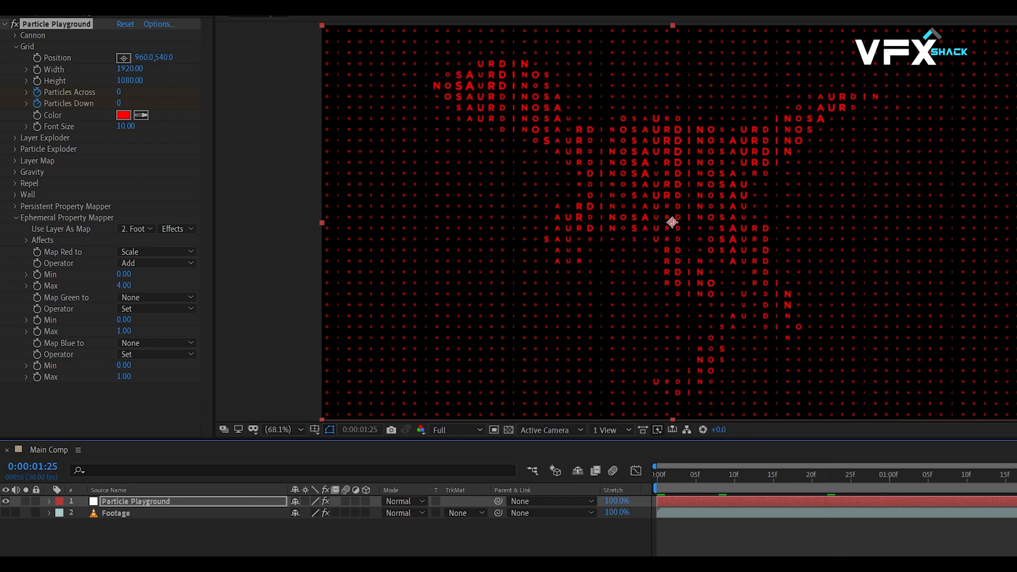
{"action": "left_click", "coordinate": [122, 115]}
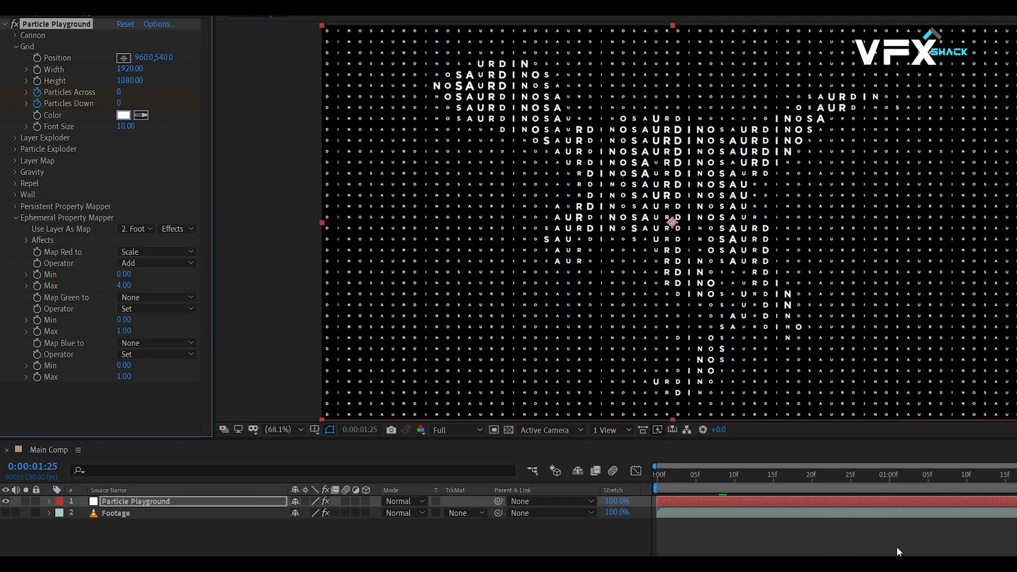